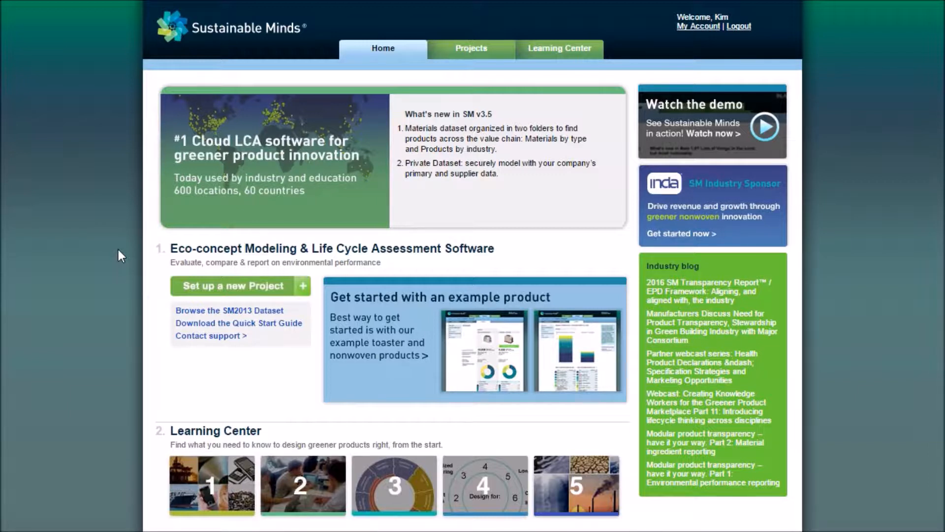
mouse_move(559, 48)
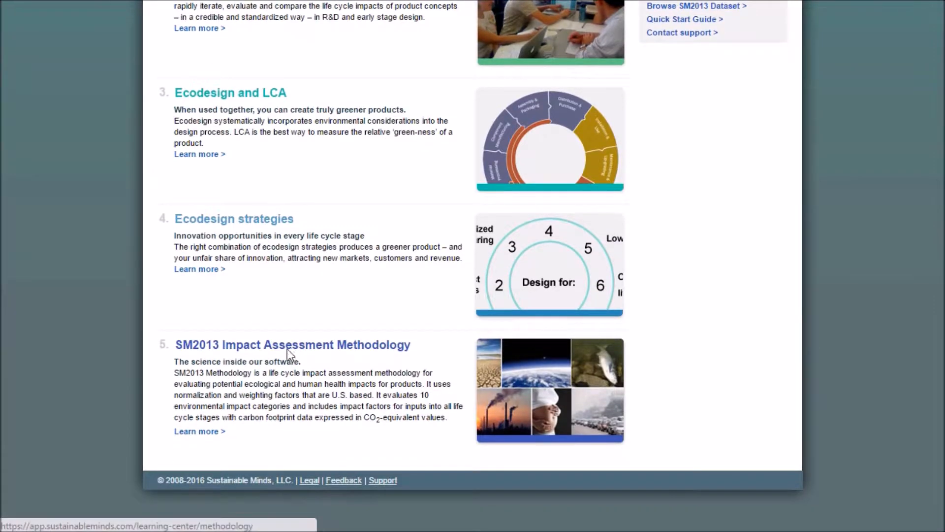
Step: Download the SM Data Request Form from the SM2013 methodology's SM Data Creation Program page
left_click(293, 345)
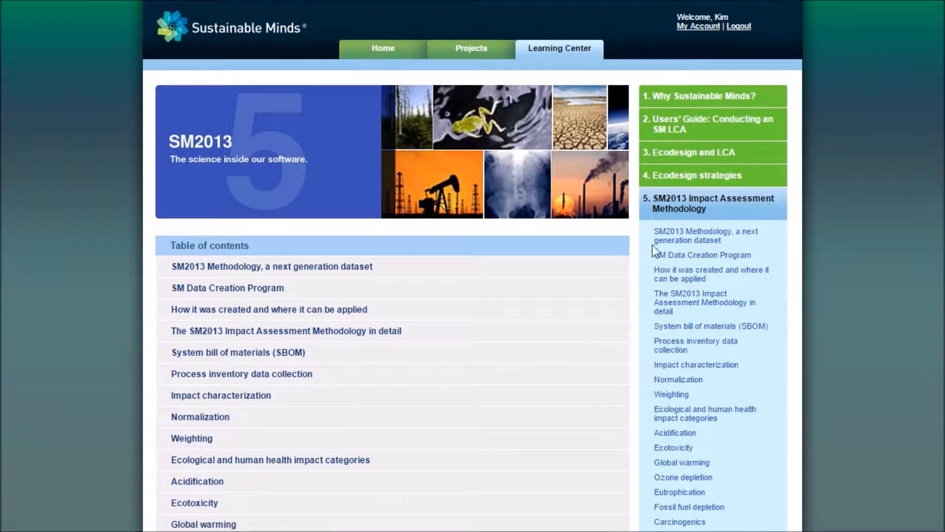
left_click(703, 254)
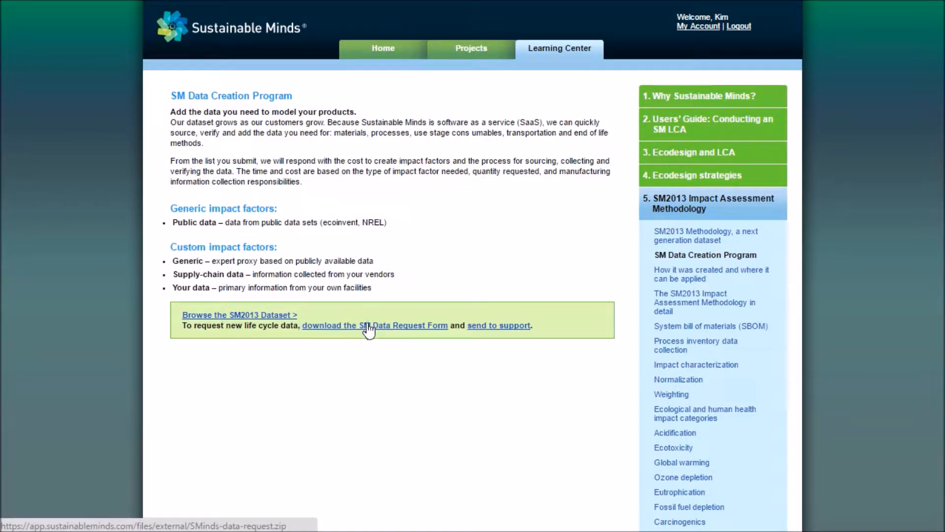
left_click(375, 325)
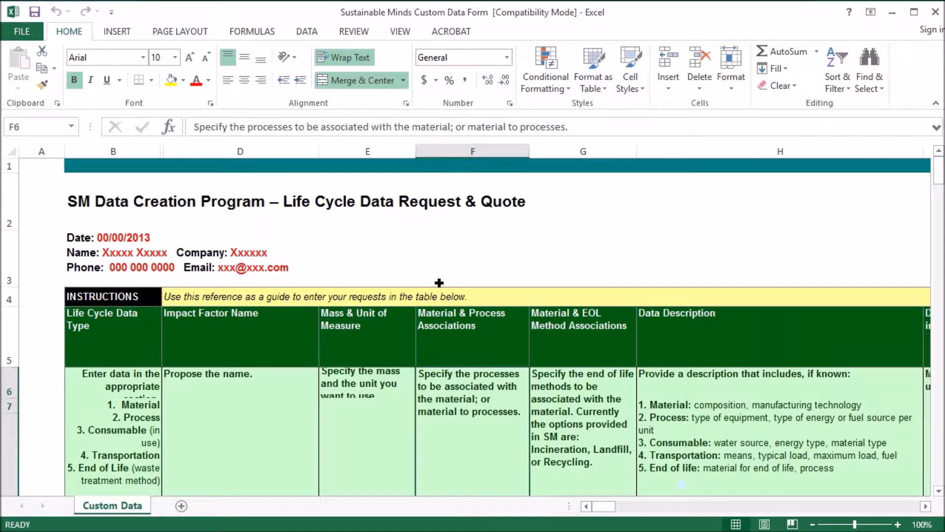
mouse_move(474, 332)
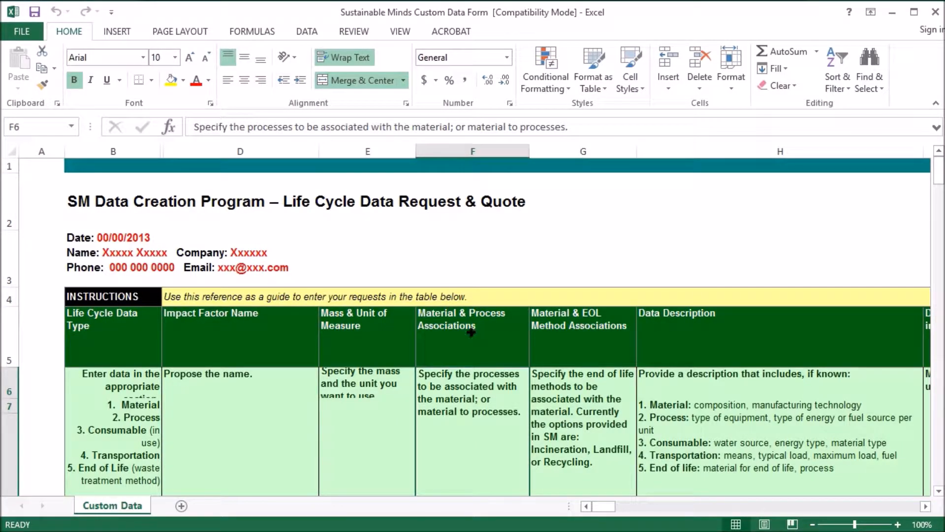
Step: Scroll through the form's instructions down to the empty REQUESTS table and back
scroll("down", 3)
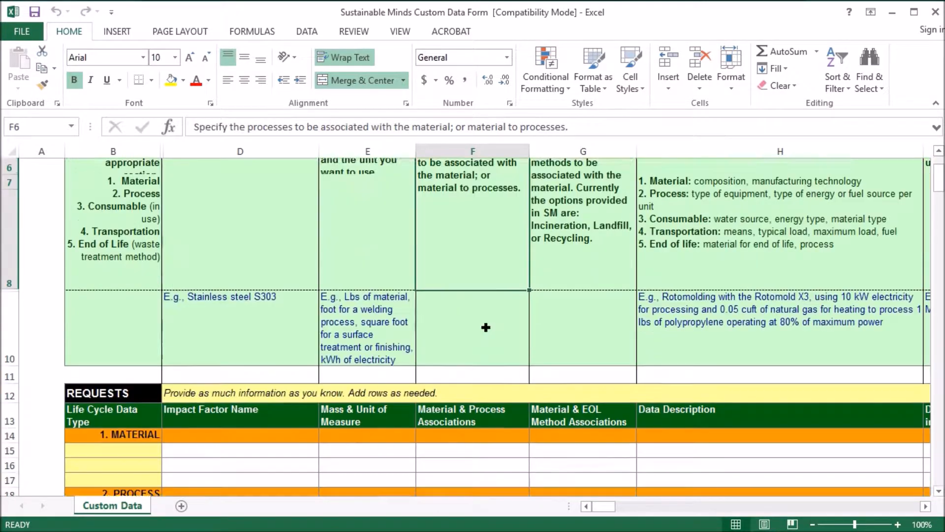
scroll("down", 3)
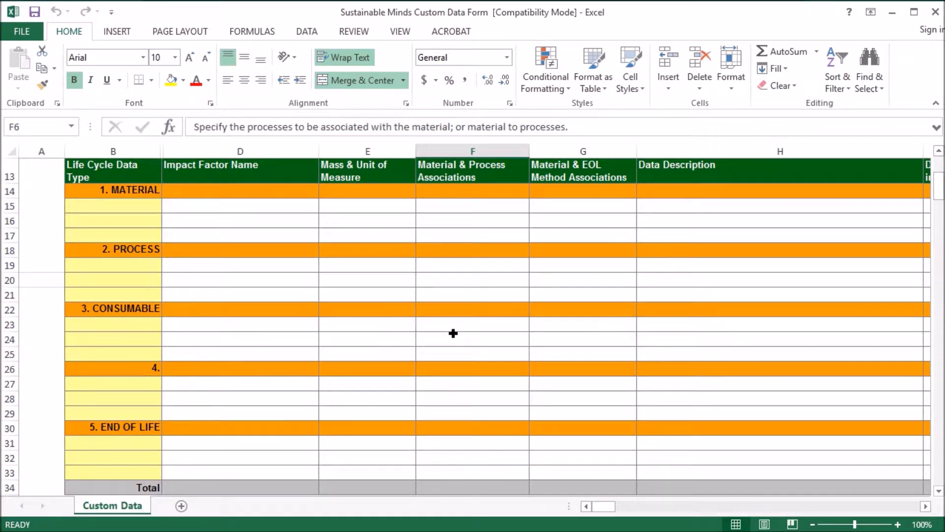
mouse_move(472, 358)
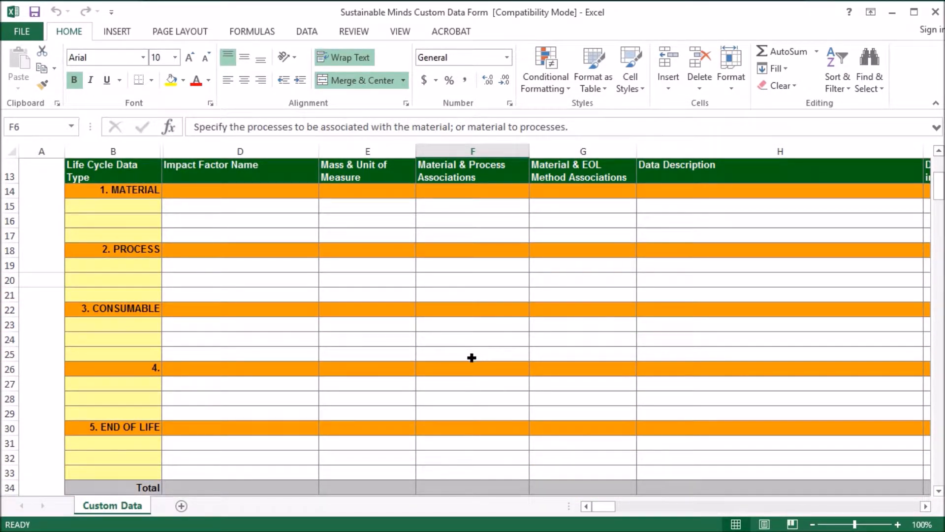
mouse_move(474, 354)
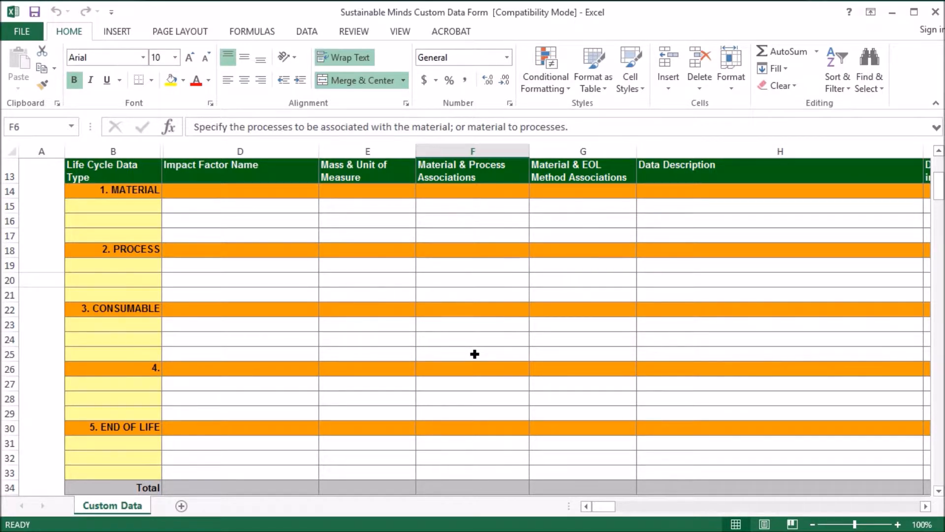
scroll("up", 3)
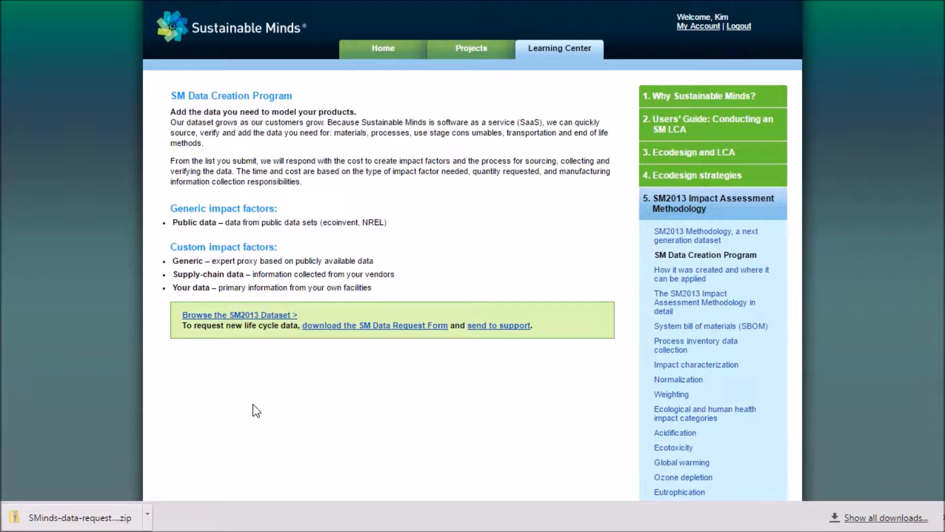
Step: Browse the SM2013 Dataset, search it for mercury with no match, and return to the spreadsheet
left_click(239, 315)
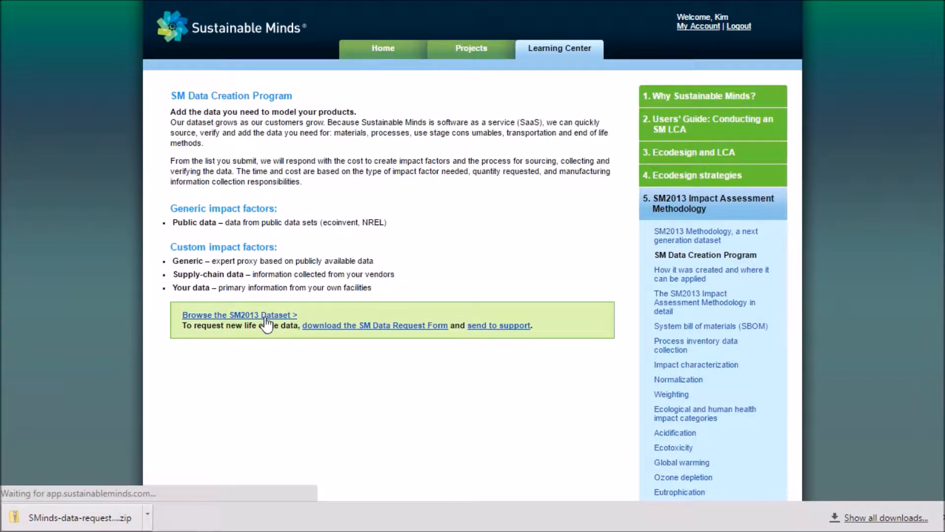
left_click(239, 314)
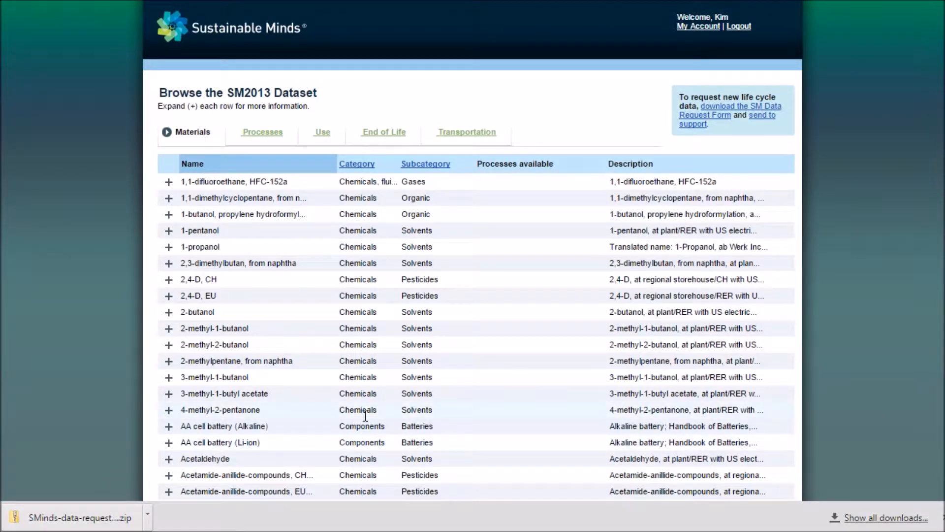
mouse_move(344, 393)
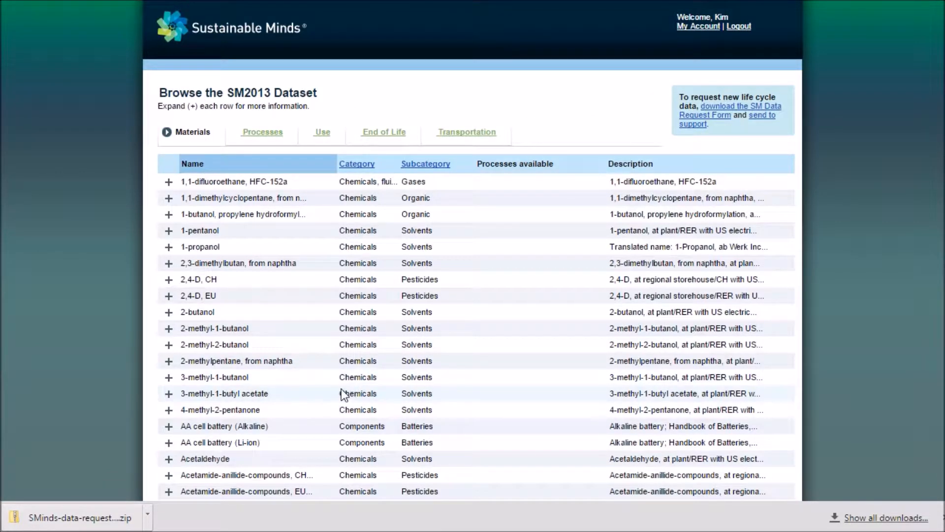
mouse_move(336, 376)
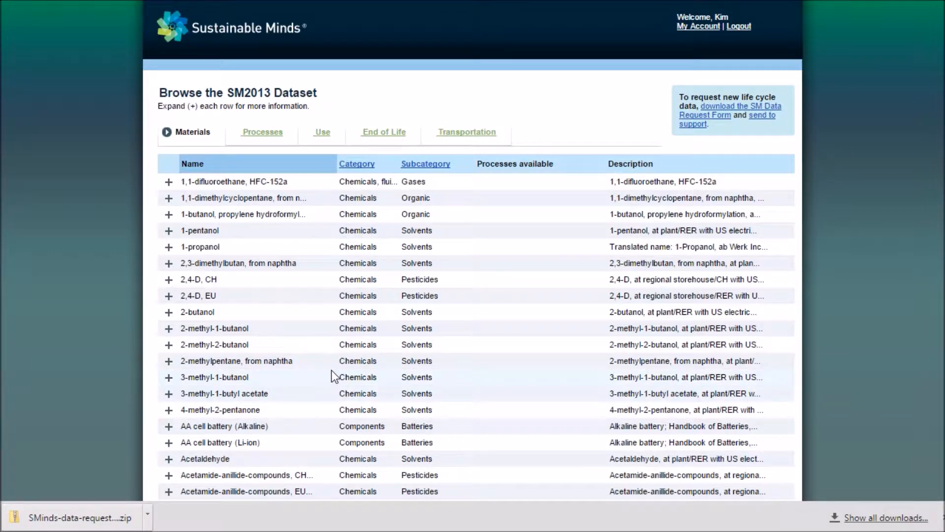
mouse_move(136, 359)
type("mercury")
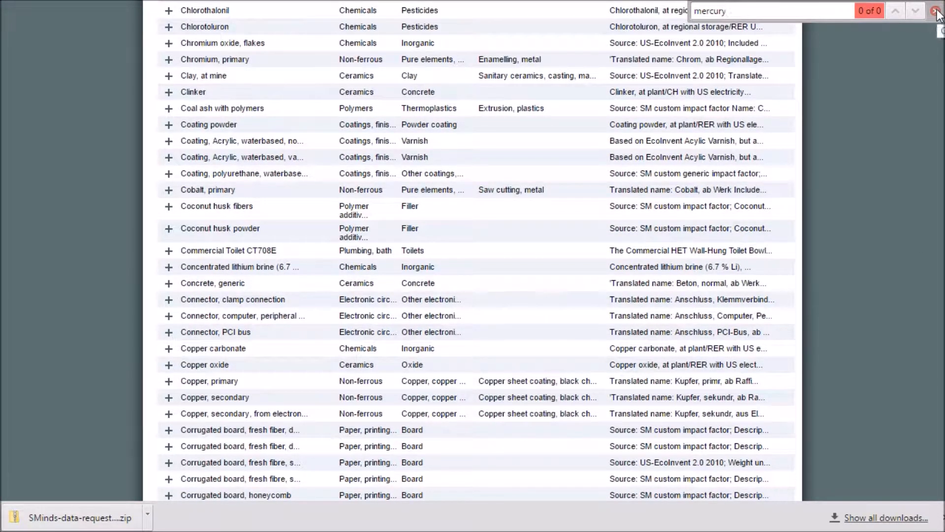
left_click(936, 11)
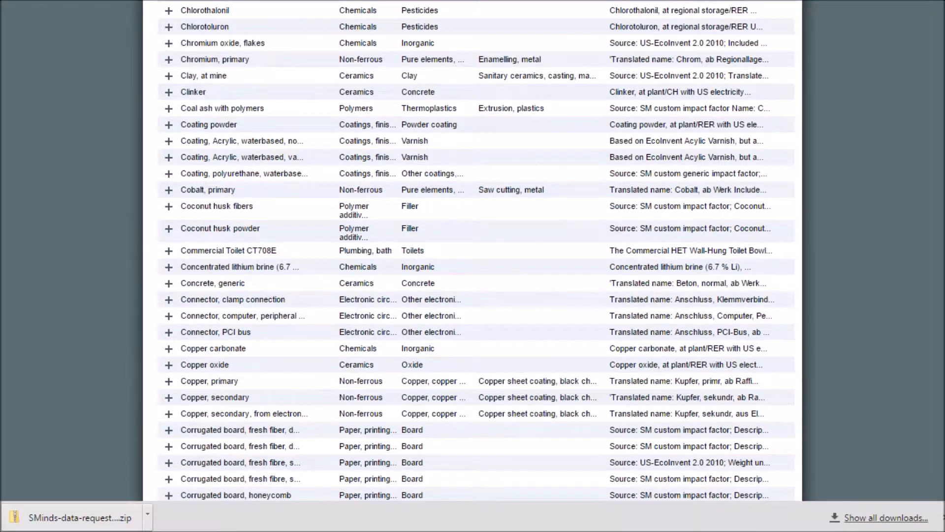
left_click(79, 517)
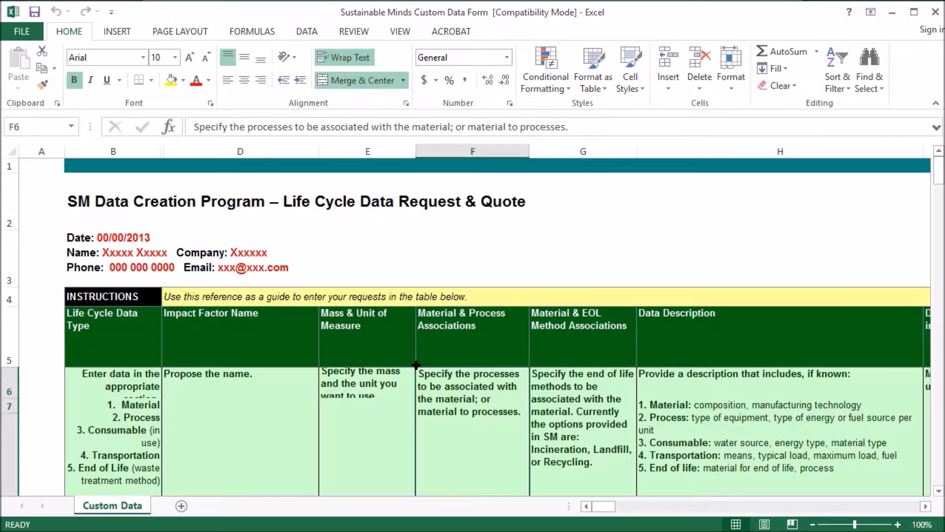
Step: Enter Mercury as the impact factor name in the first row under 1. MATERIAL
scroll("down", 3)
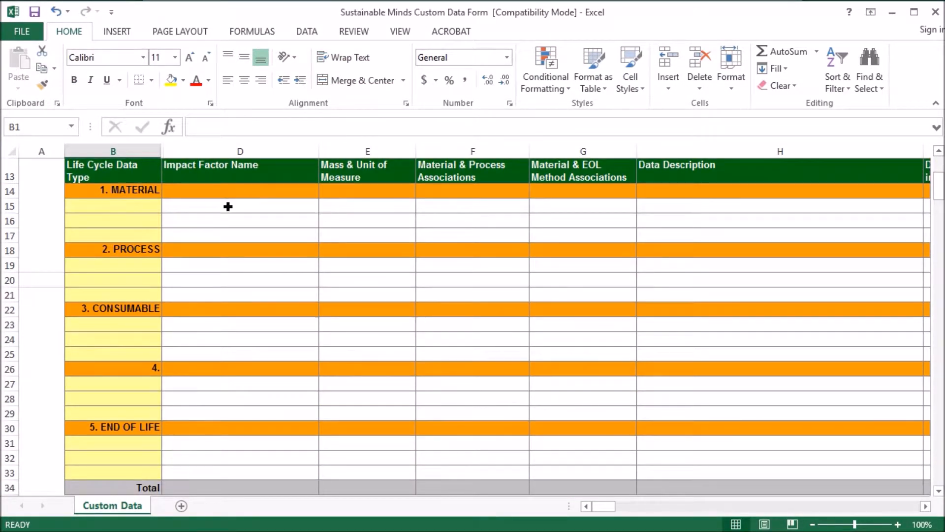
type("Merc")
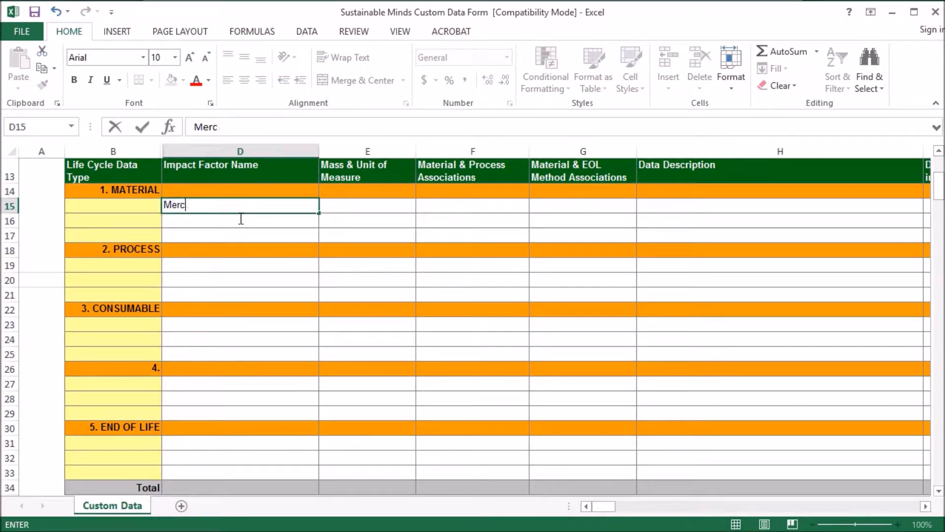
key("Return")
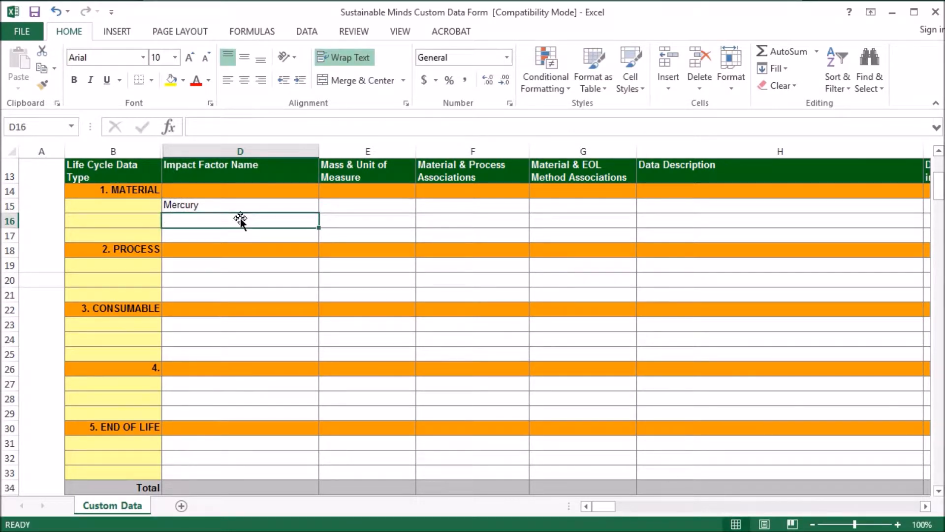
mouse_move(394, 237)
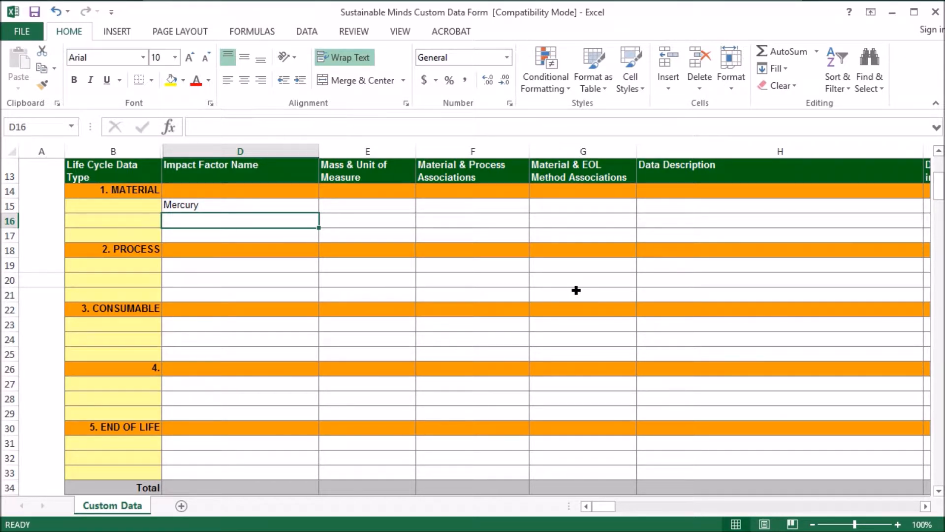
mouse_move(591, 281)
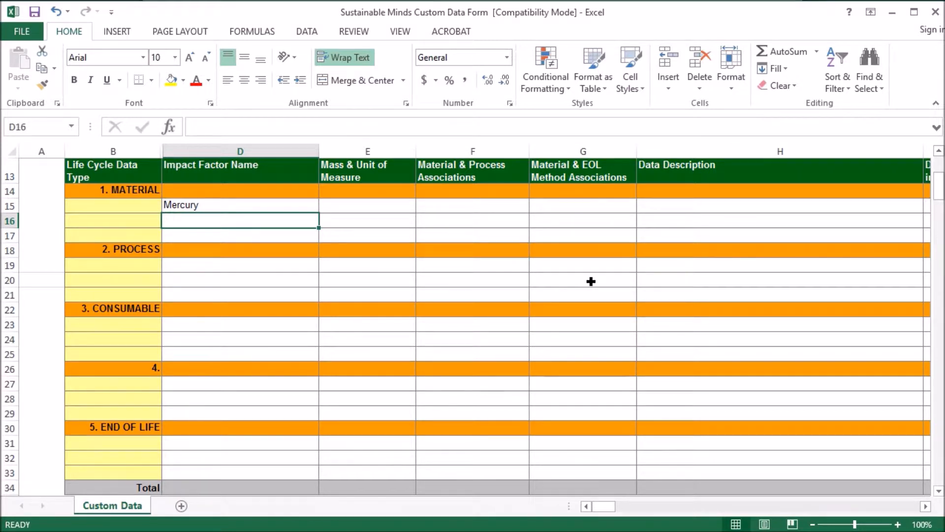
mouse_move(576, 258)
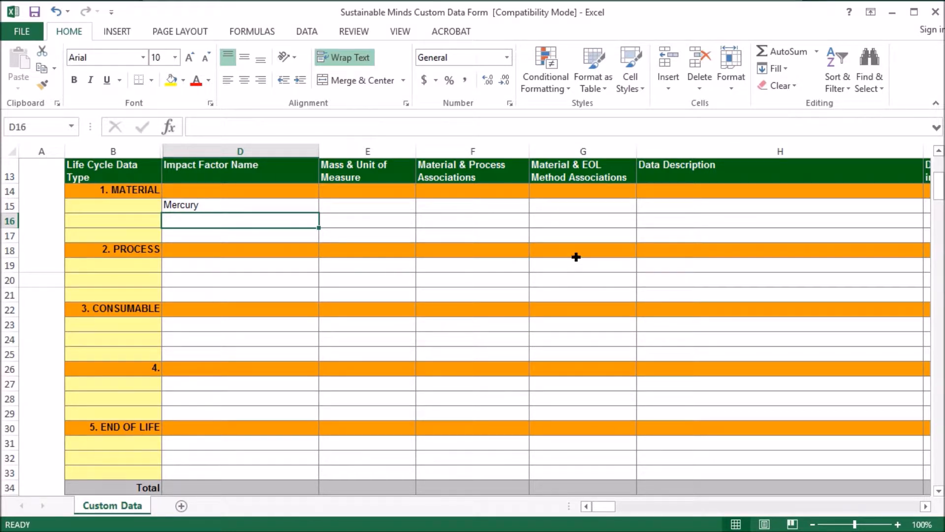
mouse_move(604, 257)
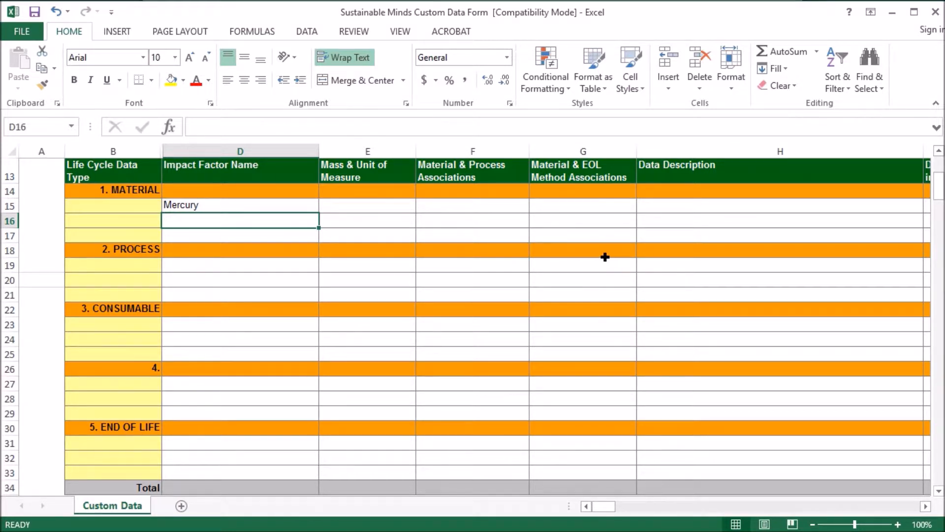
mouse_move(608, 267)
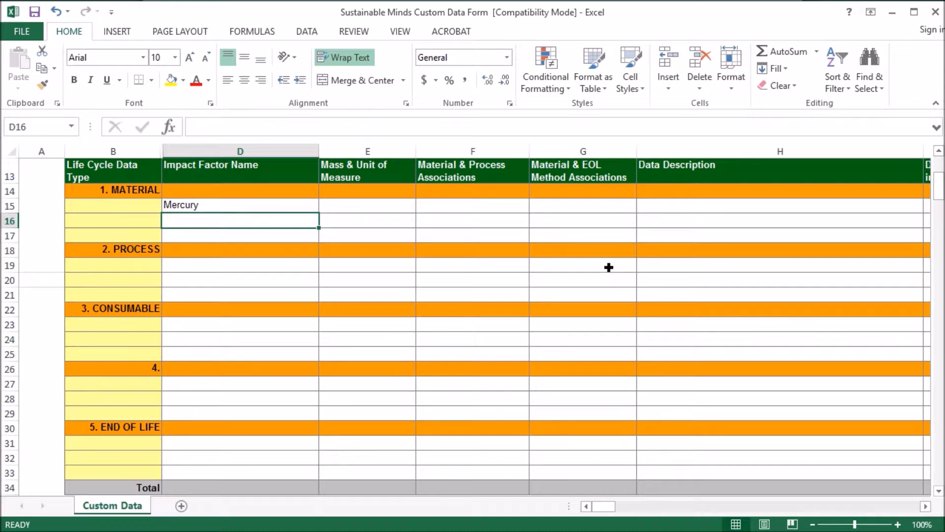
mouse_move(583, 236)
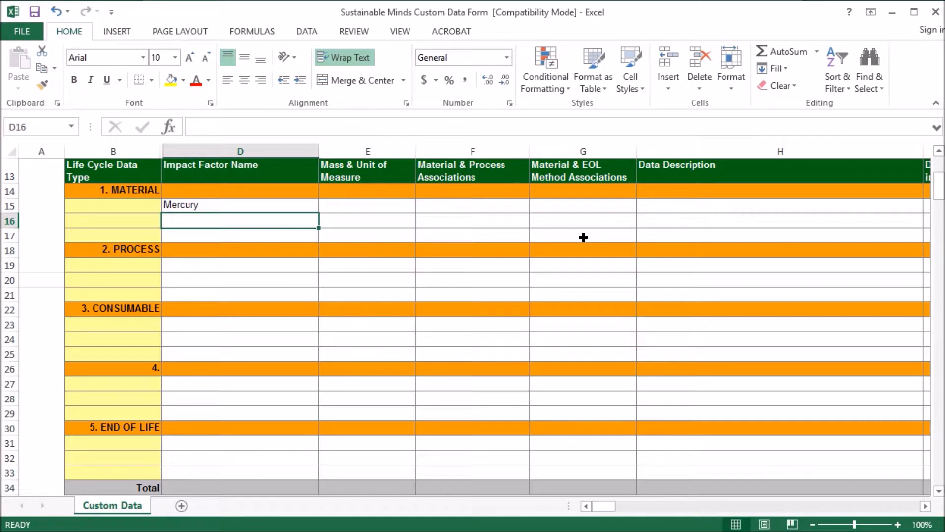
mouse_move(619, 245)
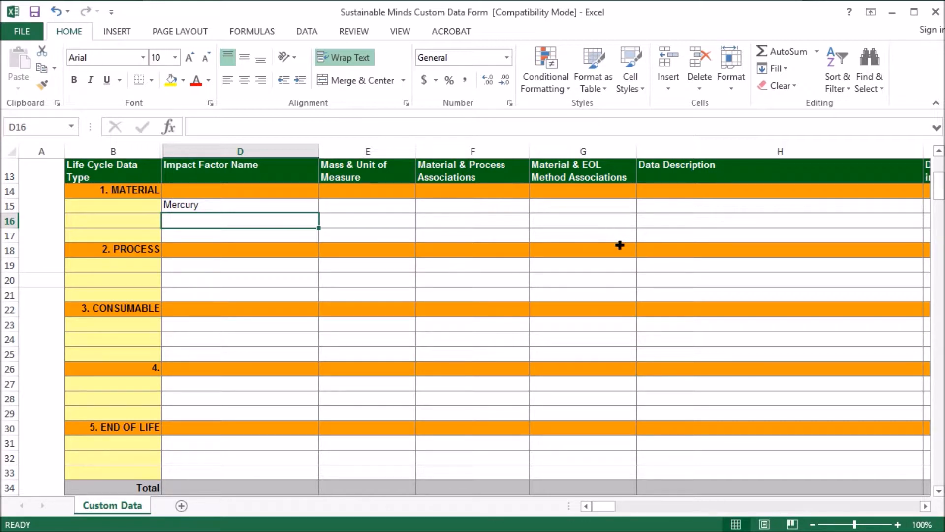
mouse_move(610, 251)
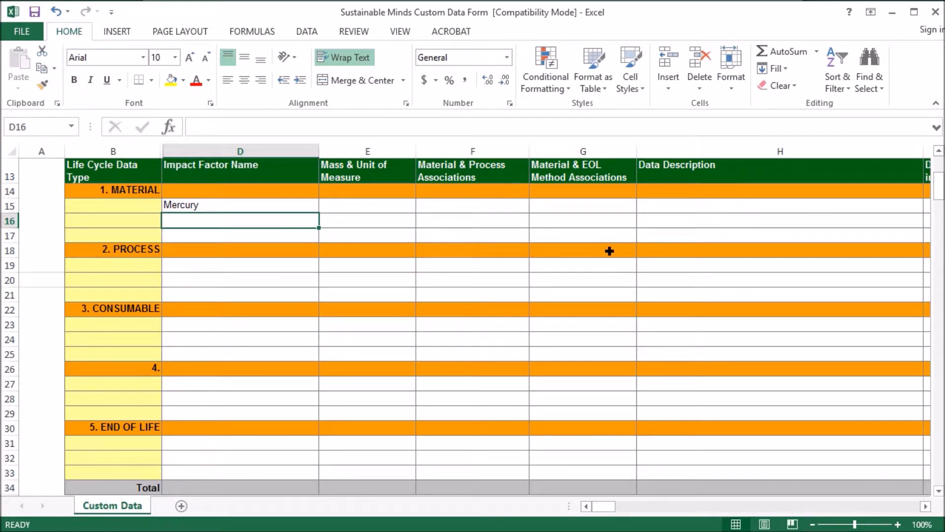
scroll("up", 3)
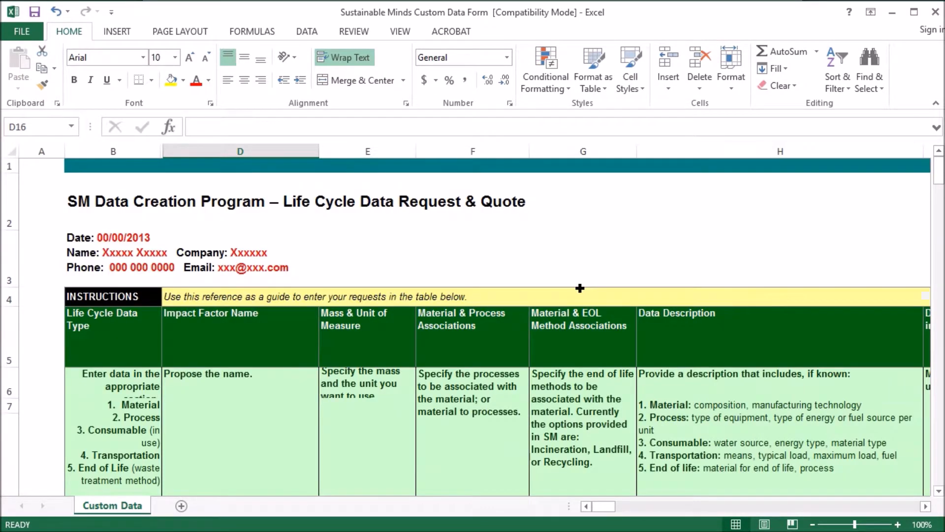
mouse_move(539, 307)
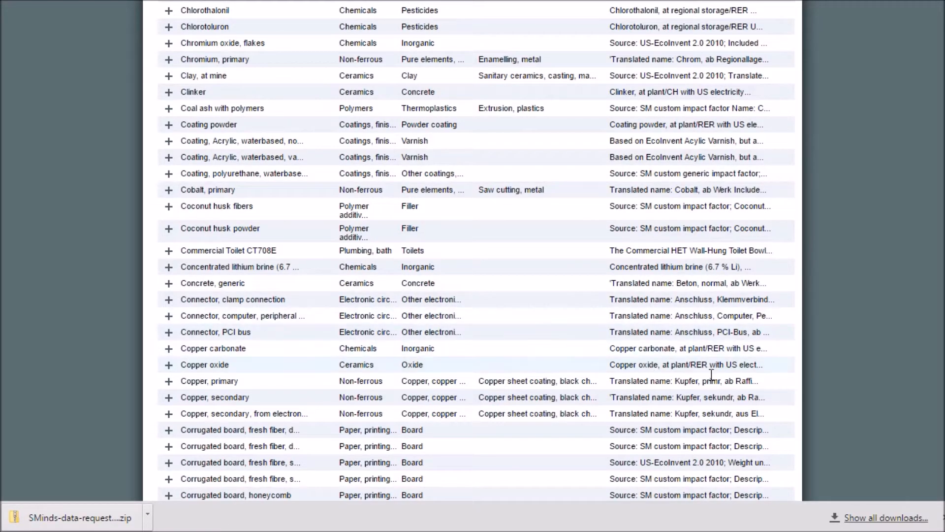
scroll("up", 3)
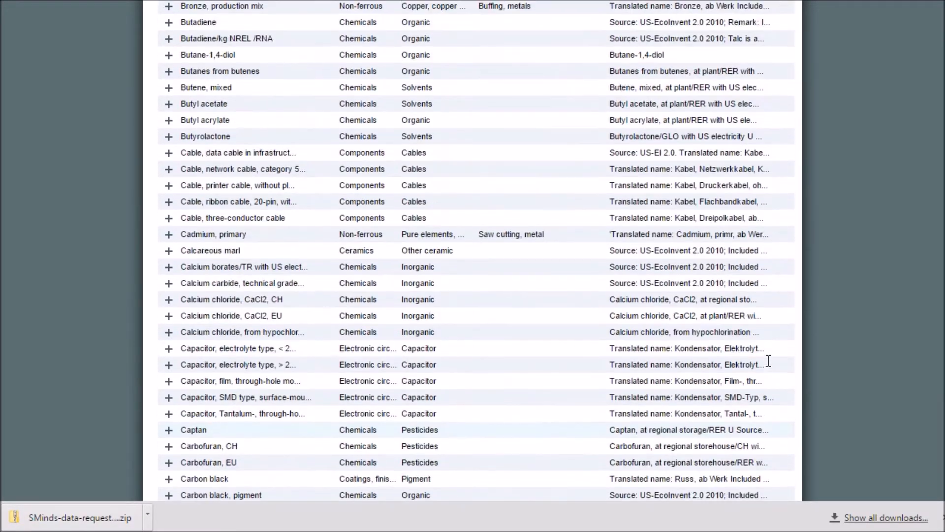
scroll("up", 3)
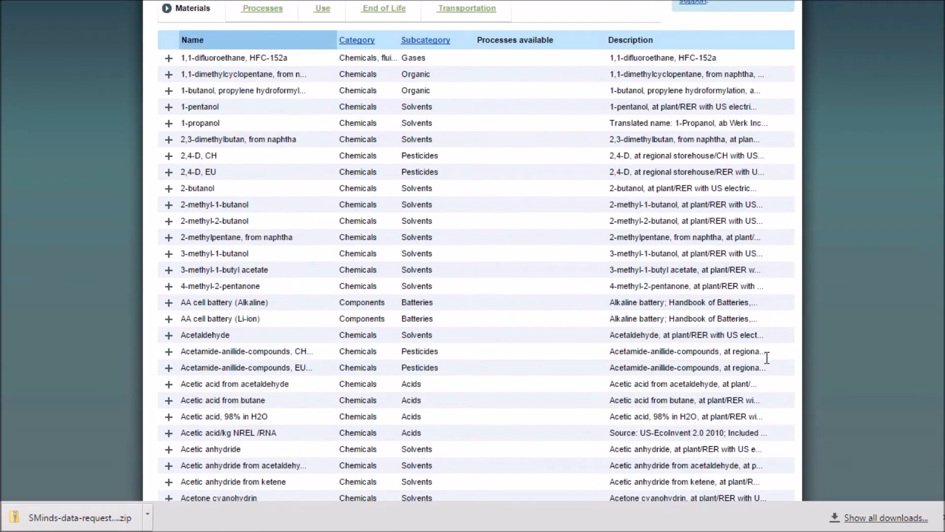
scroll("up", 3)
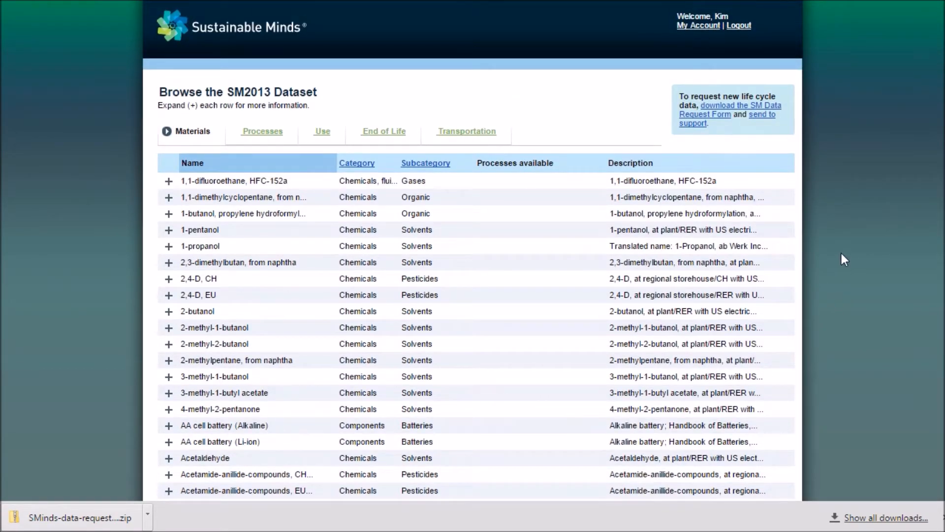